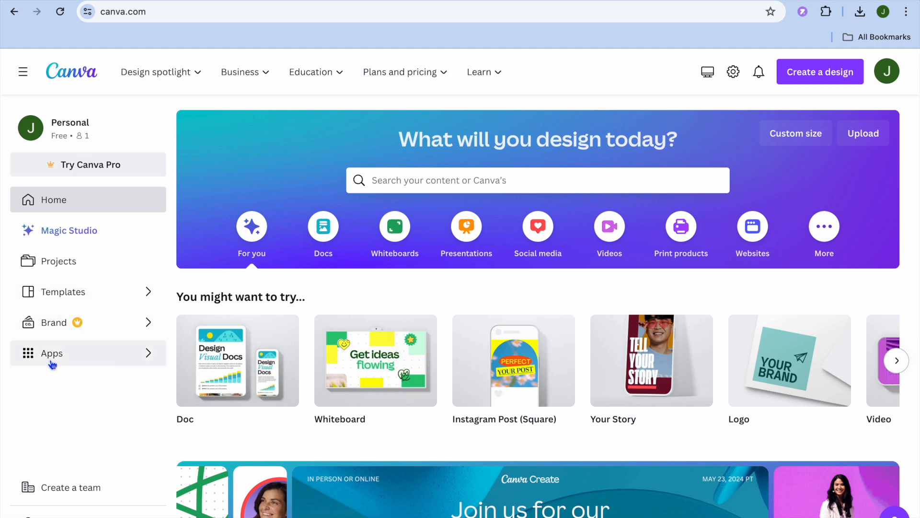
# - Search the Apps collection for 'QR CODE' and browse the 23 matching apps
pyautogui.click(52, 353)
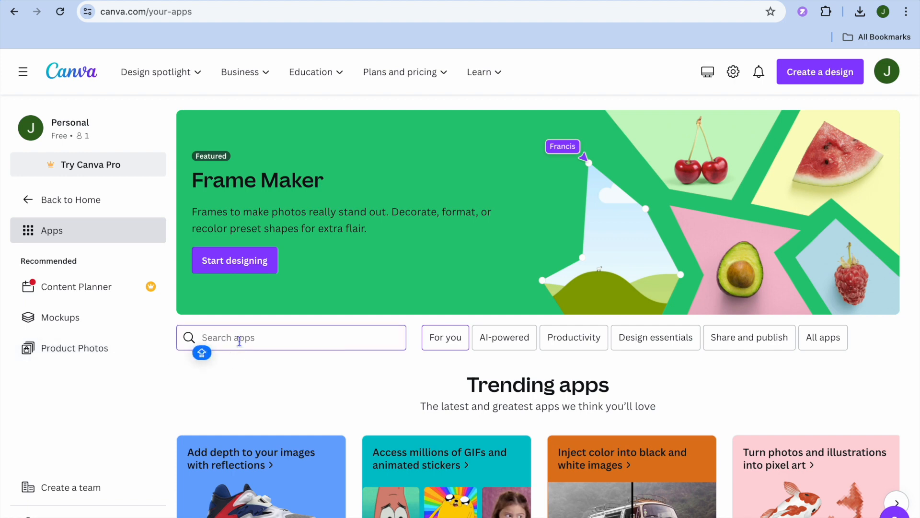
pyautogui.write('QR CODE')
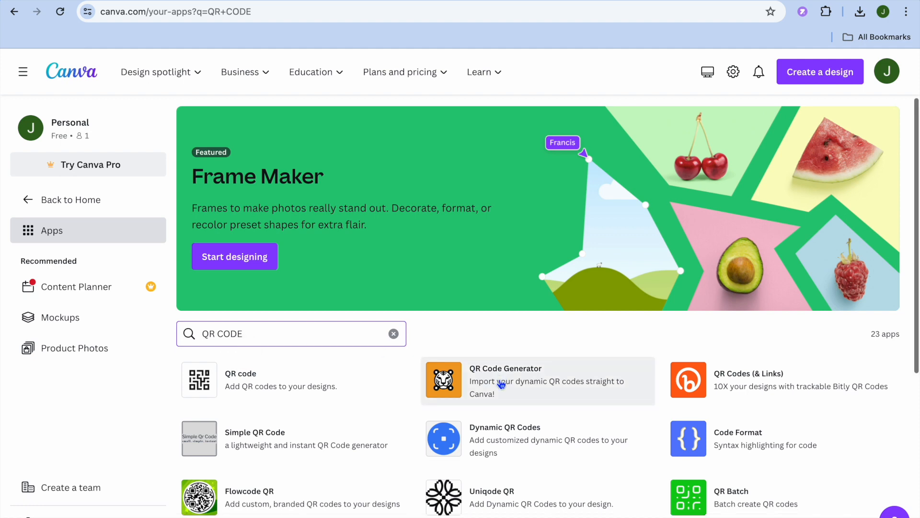
pyautogui.scroll(-3)
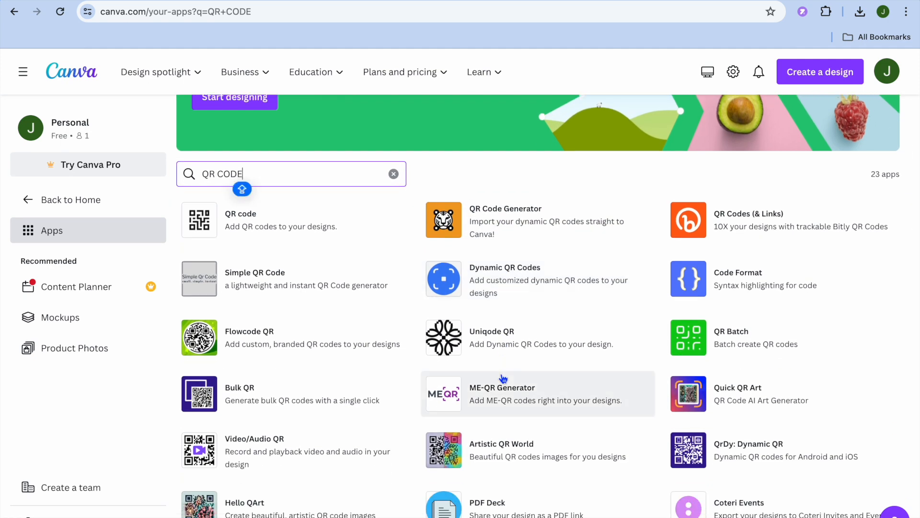
pyautogui.scroll(-3)
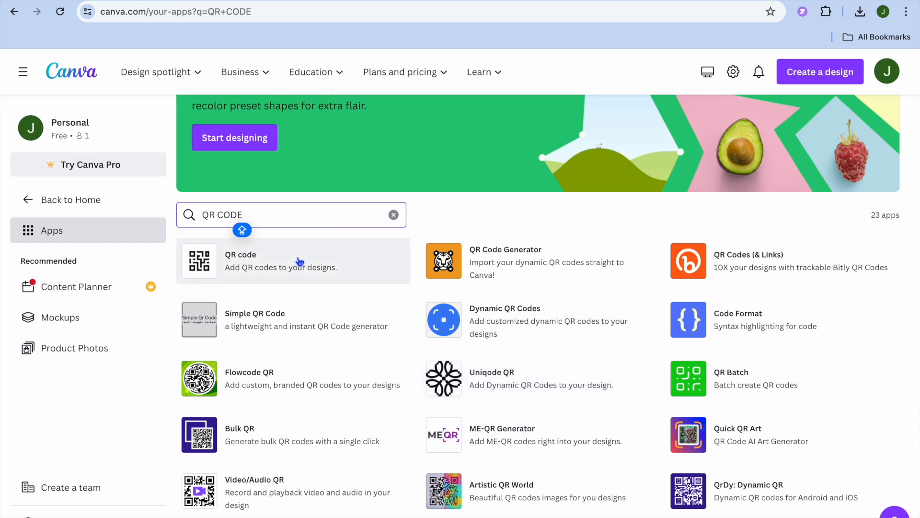
# - Use the QR code app in a new Facebook Post (Landscape) design
pyautogui.click(239, 261)
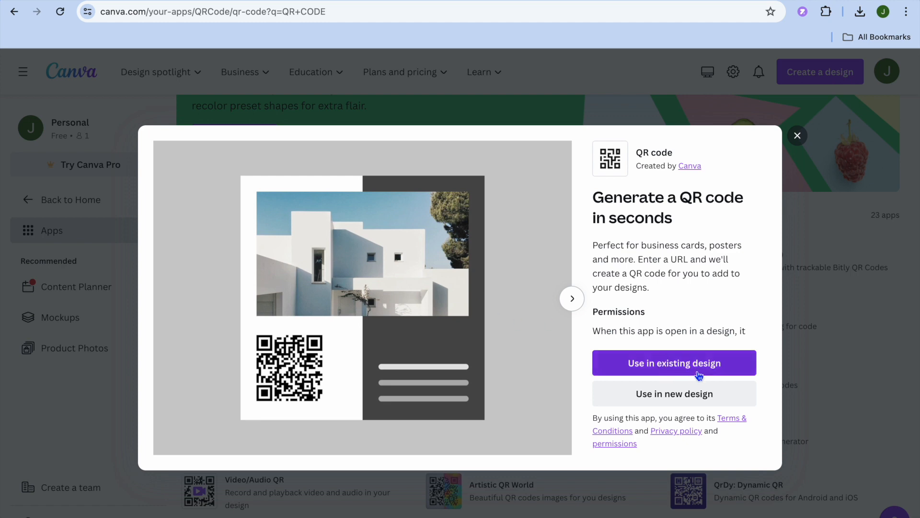
pyautogui.moveTo(704, 398)
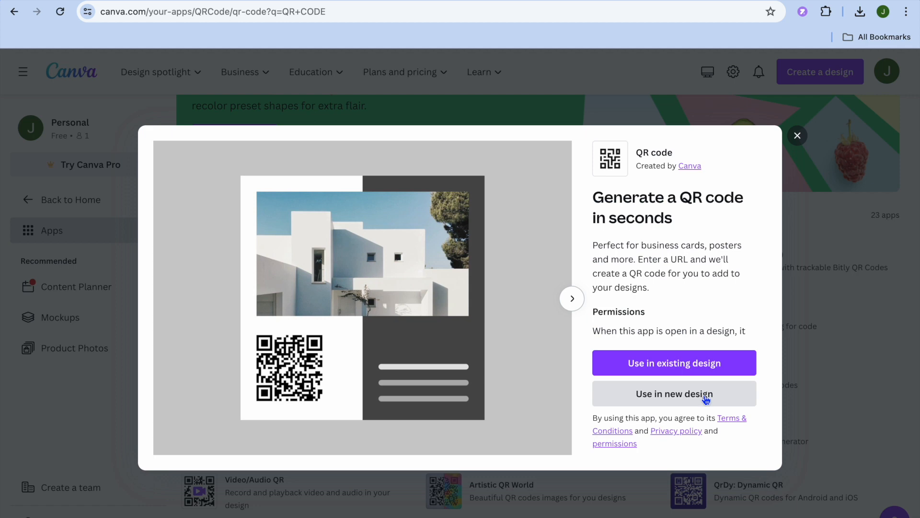
pyautogui.click(674, 393)
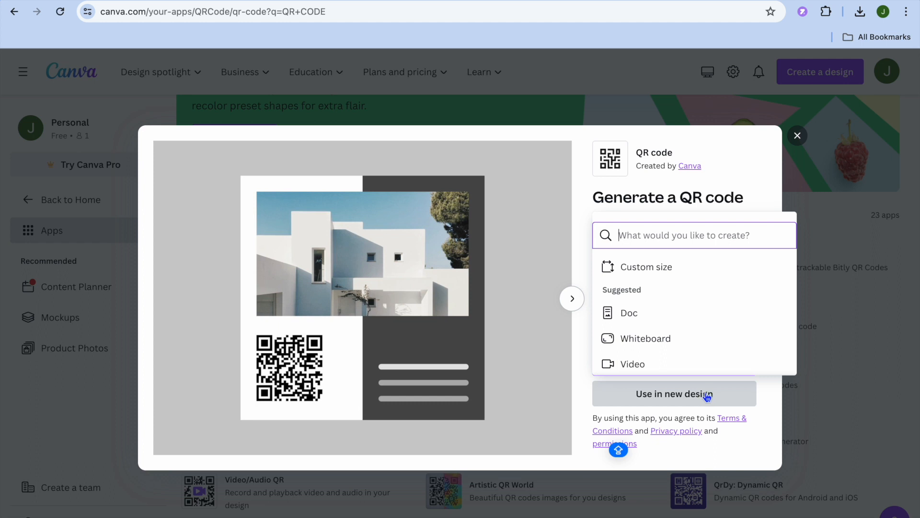
pyautogui.scroll(-3)
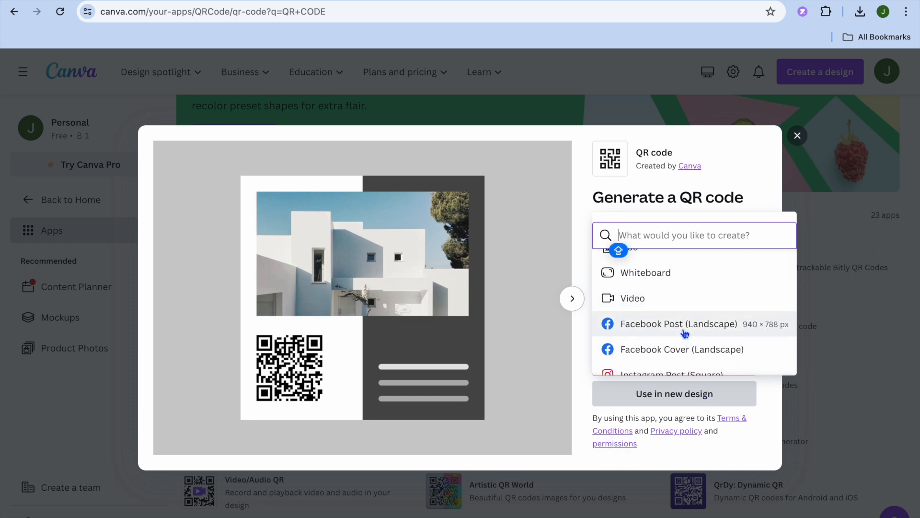
pyautogui.moveTo(675, 328)
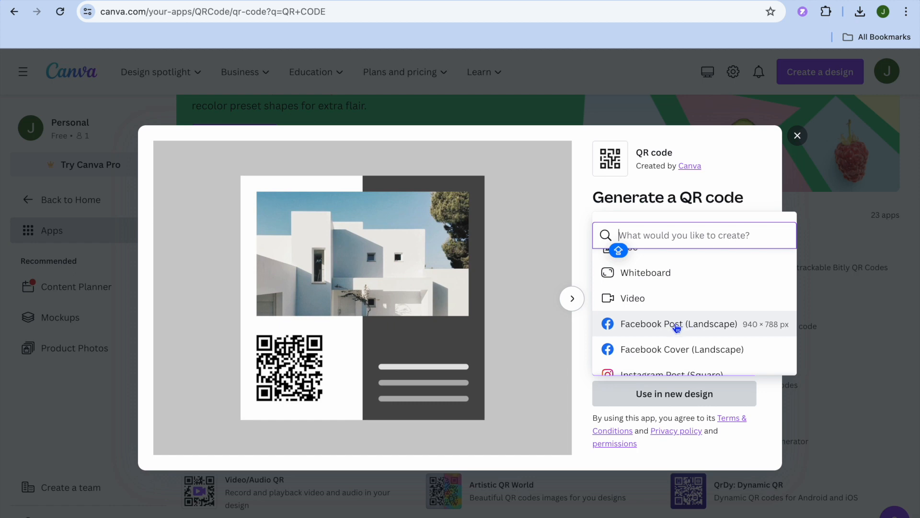
pyautogui.click(678, 324)
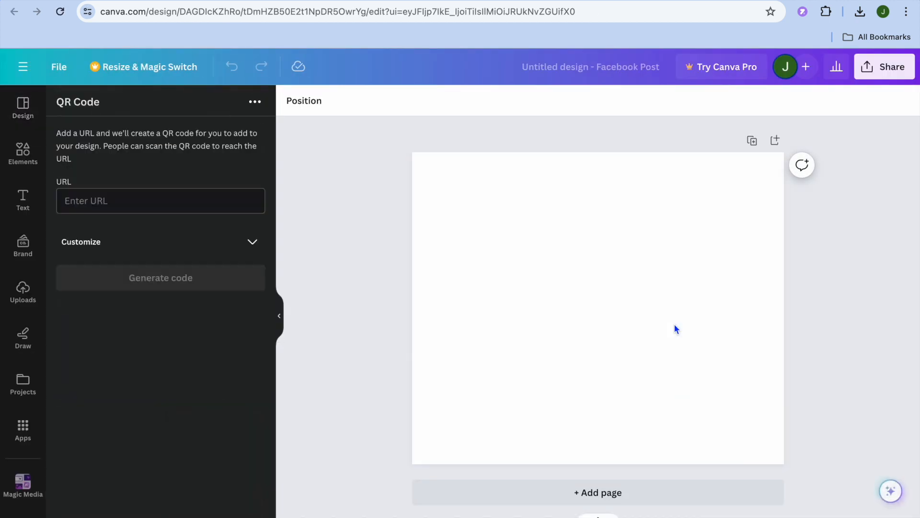
pyautogui.moveTo(333, 203)
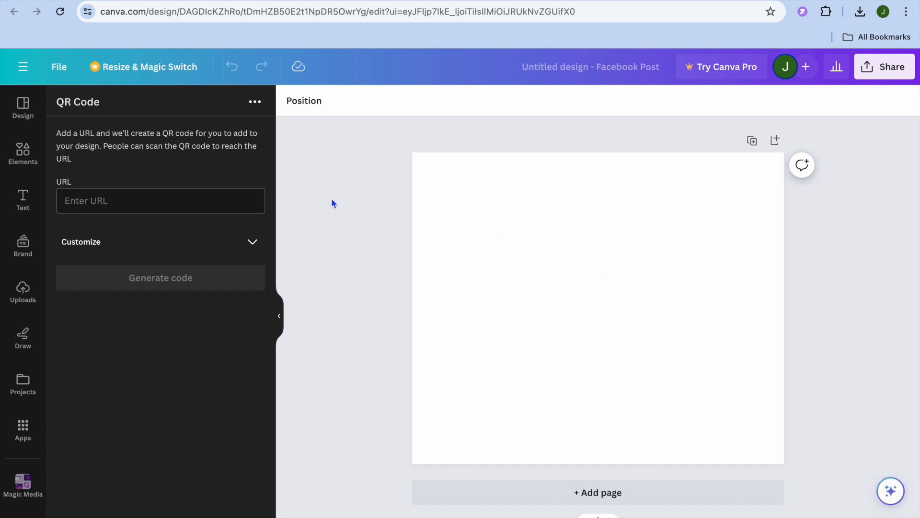
pyautogui.click(160, 201)
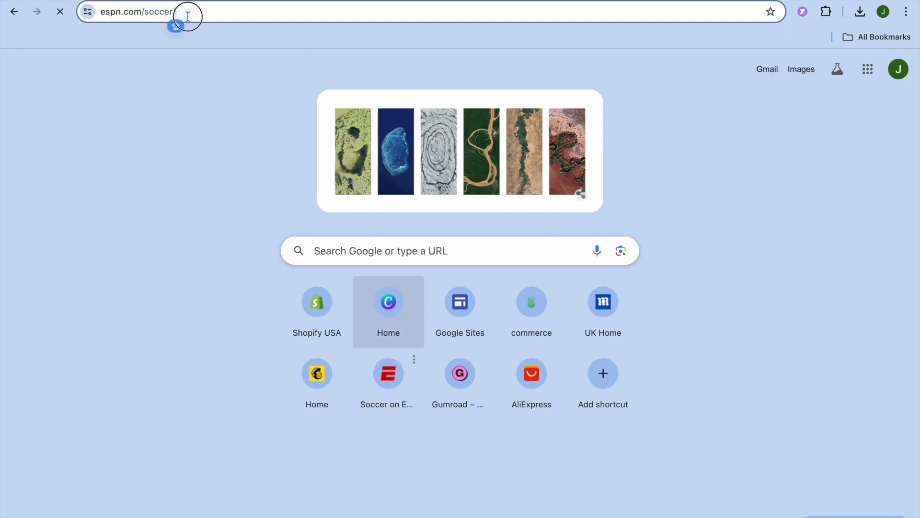
# - Copy the espn.com/soccer address from the Chrome address bar
pyautogui.rightClick(141, 12)
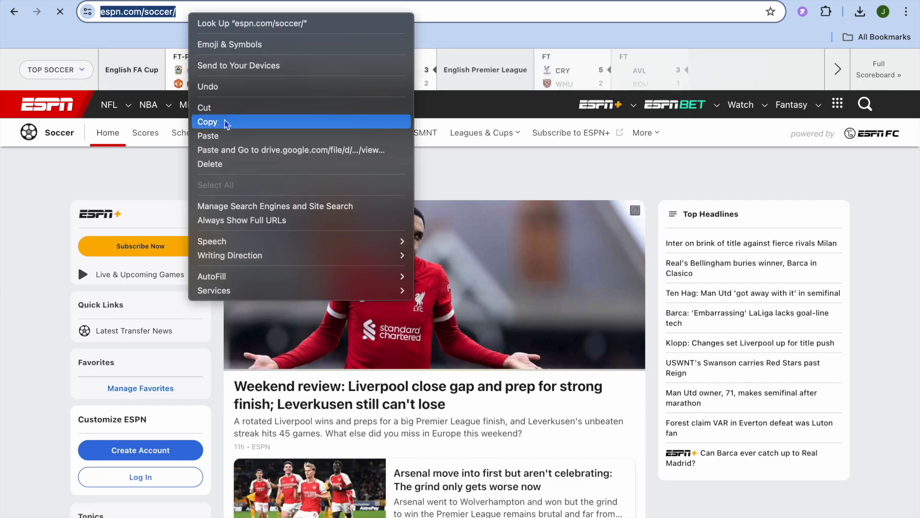
pyautogui.click(207, 121)
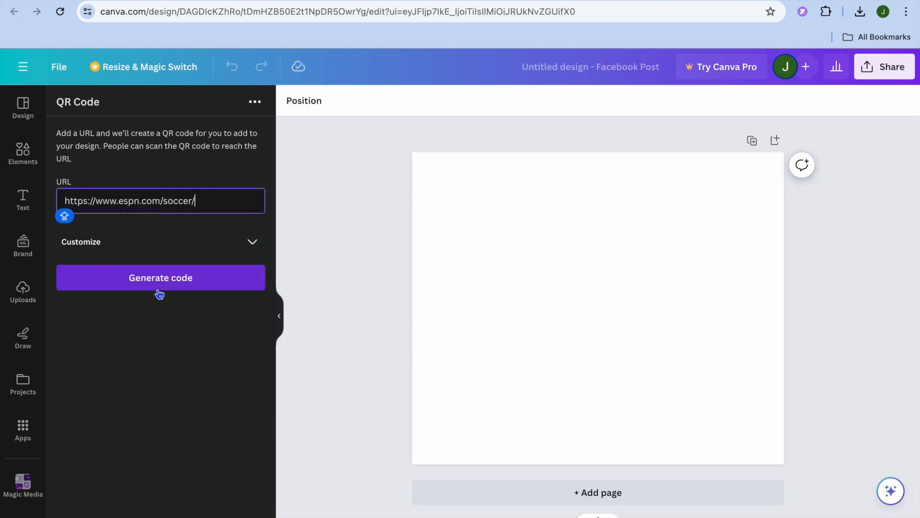
pyautogui.click(160, 277)
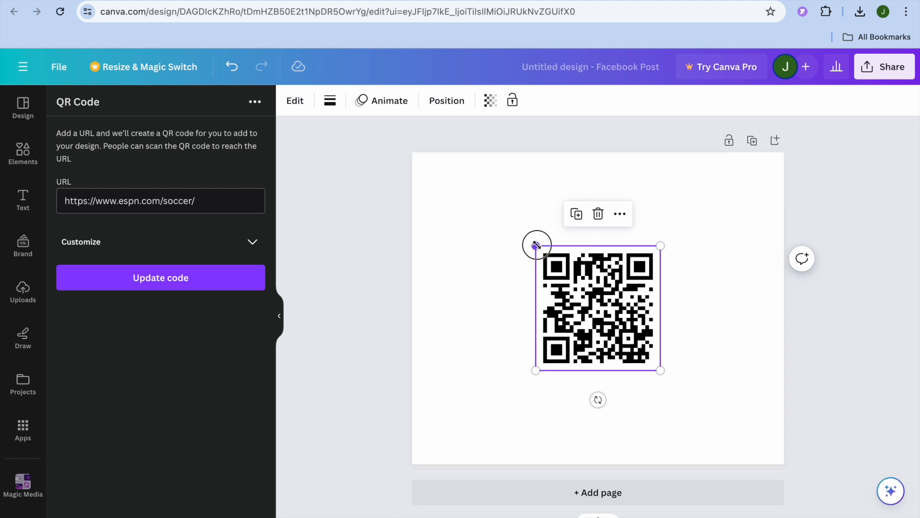
pyautogui.moveTo(661, 370); pyautogui.dragTo(681, 390)
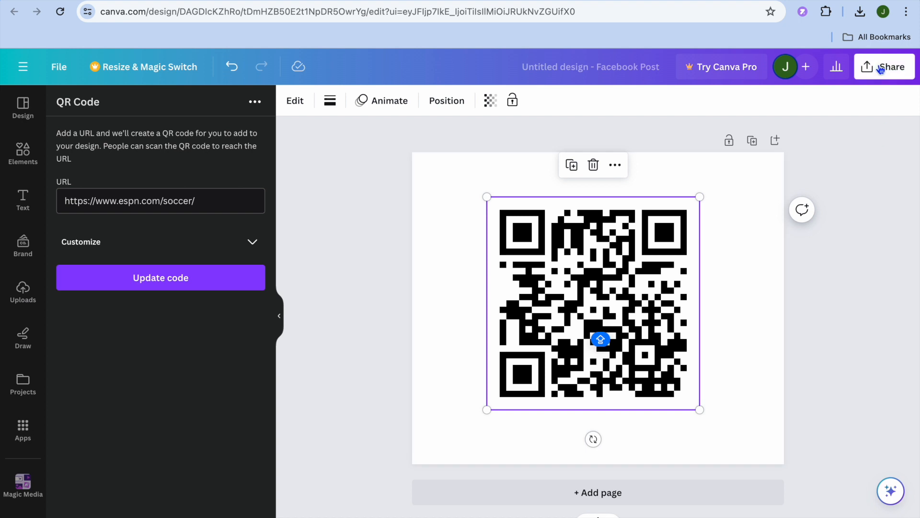
pyautogui.click(886, 66)
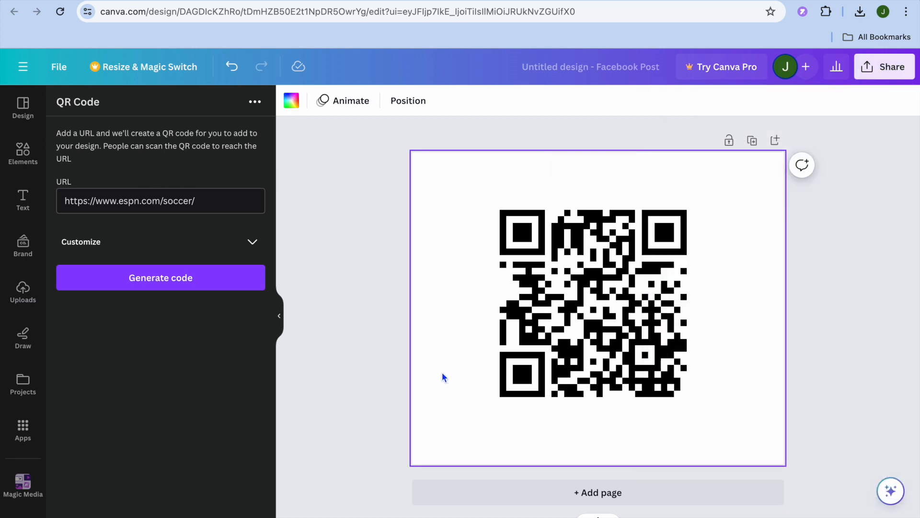
pyautogui.moveTo(464, 210)
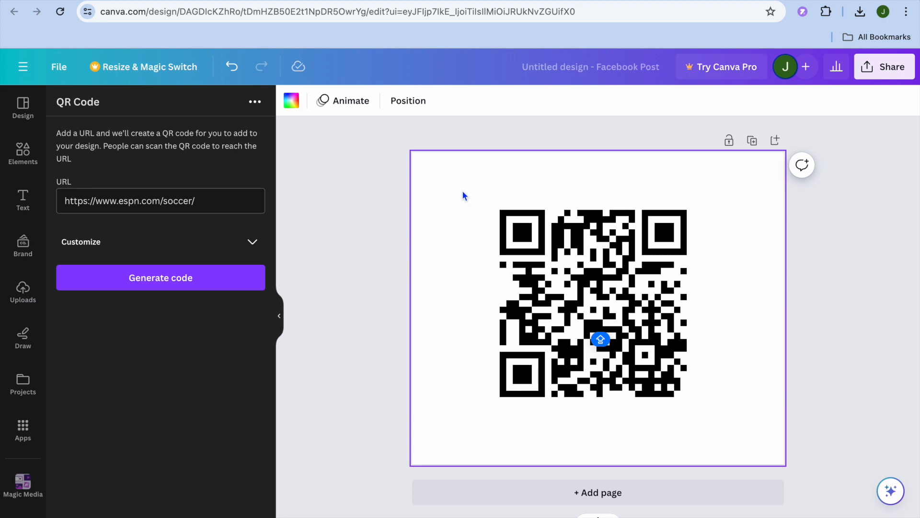
pyautogui.moveTo(291, 100)
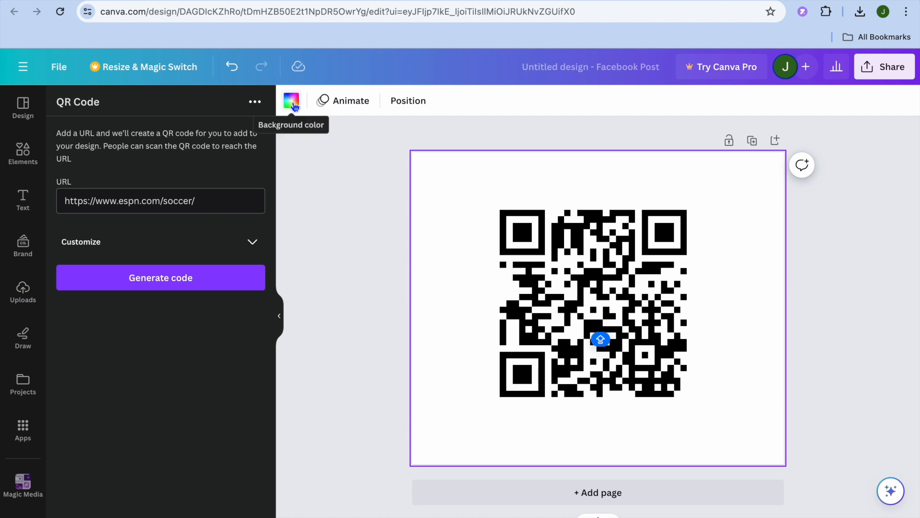
# - Change the page background to orange, then yellow, and show the uploaded images
pyautogui.click(290, 100)
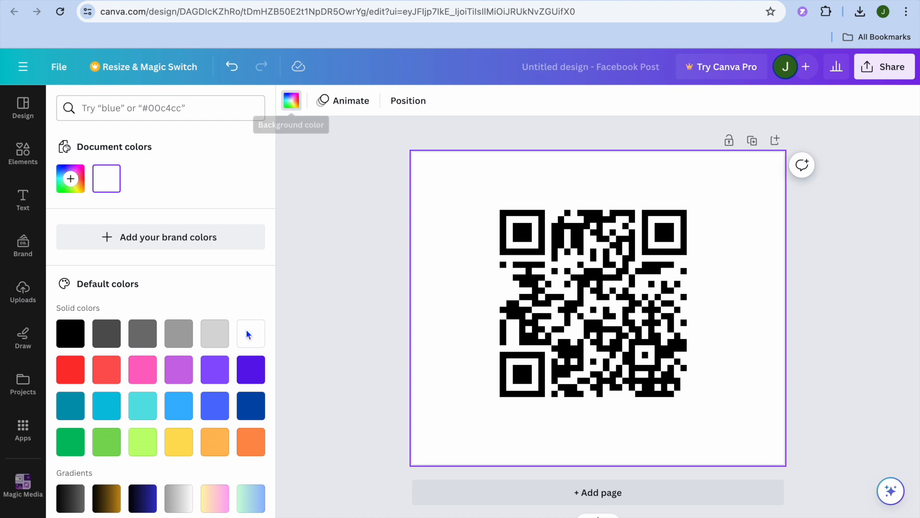
pyautogui.click(215, 441)
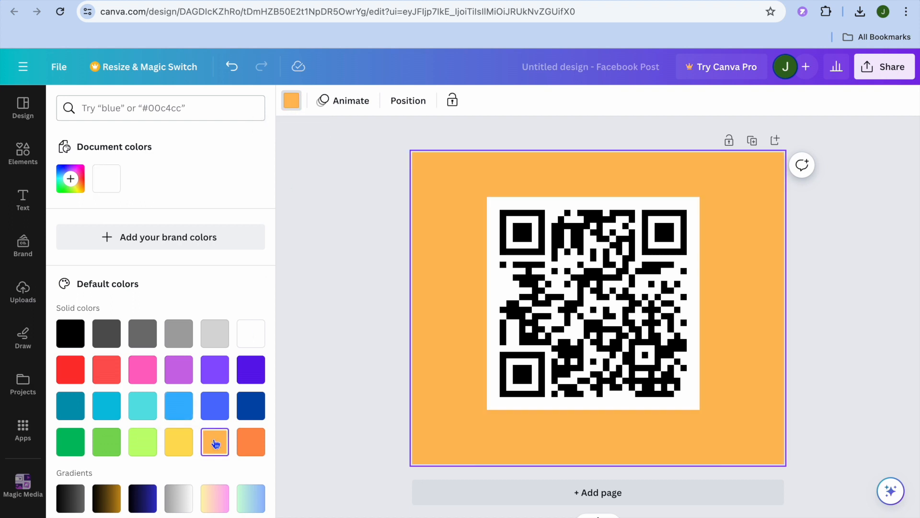
pyautogui.click(179, 440)
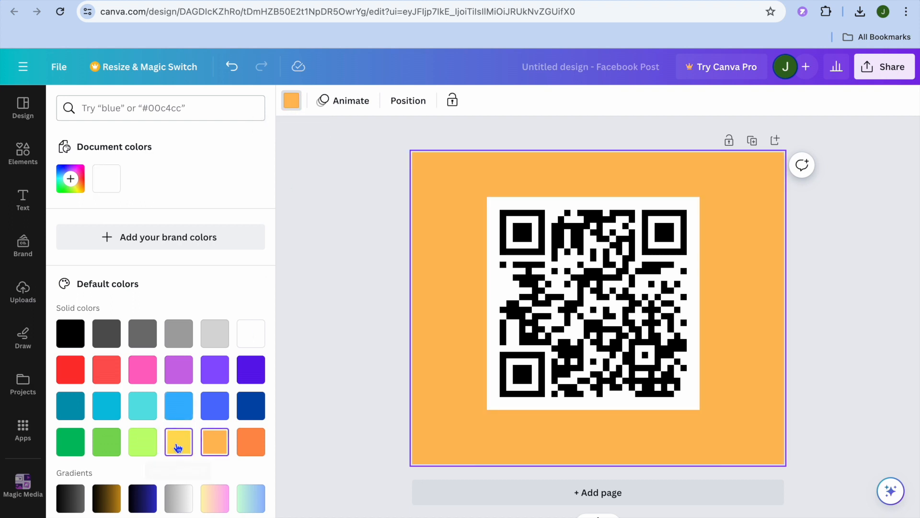
pyautogui.click(178, 441)
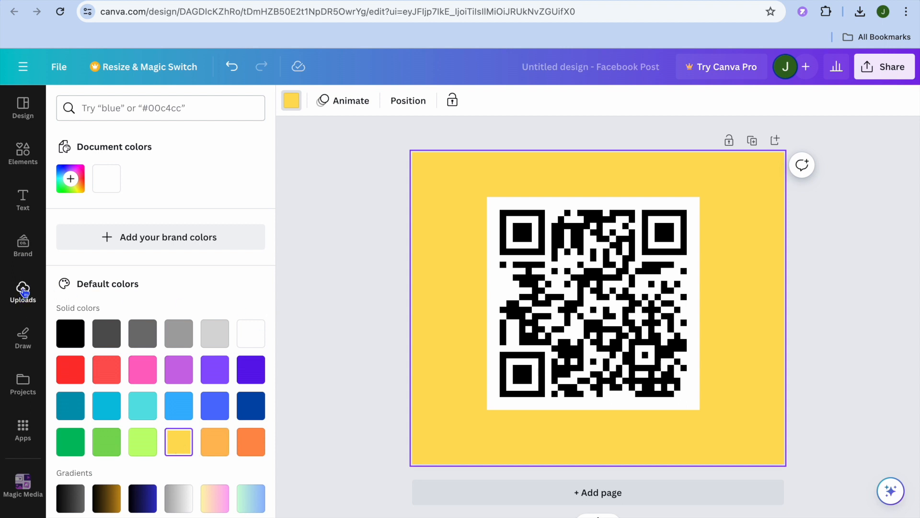
pyautogui.click(23, 292)
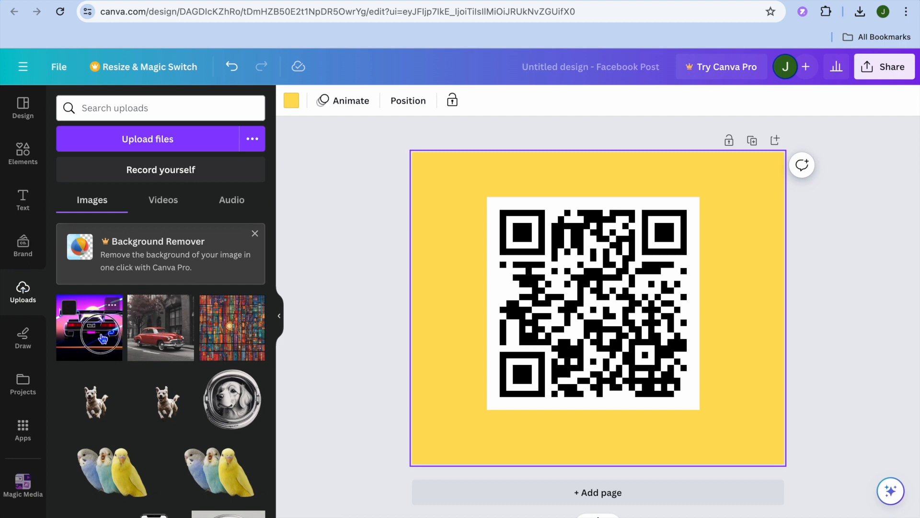
# - Add the uploaded neon sports car image as the post's background
pyautogui.click(89, 328)
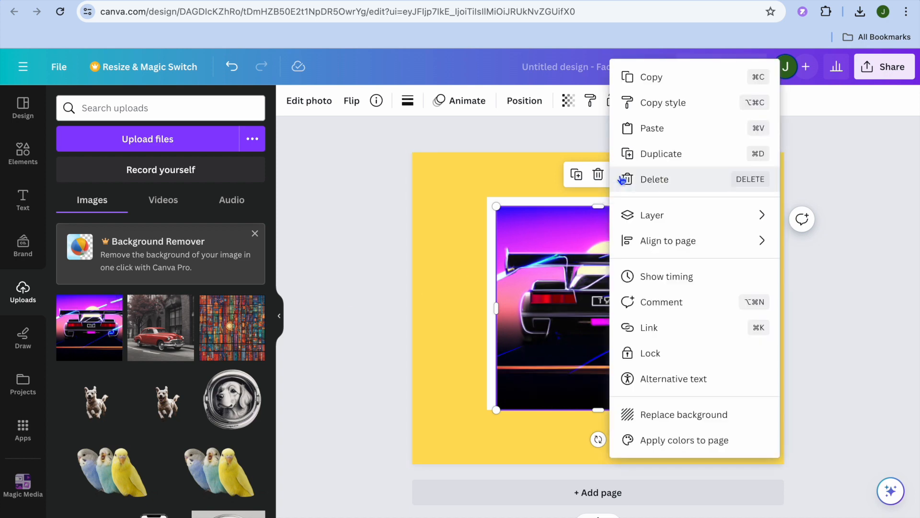
pyautogui.moveTo(710, 440)
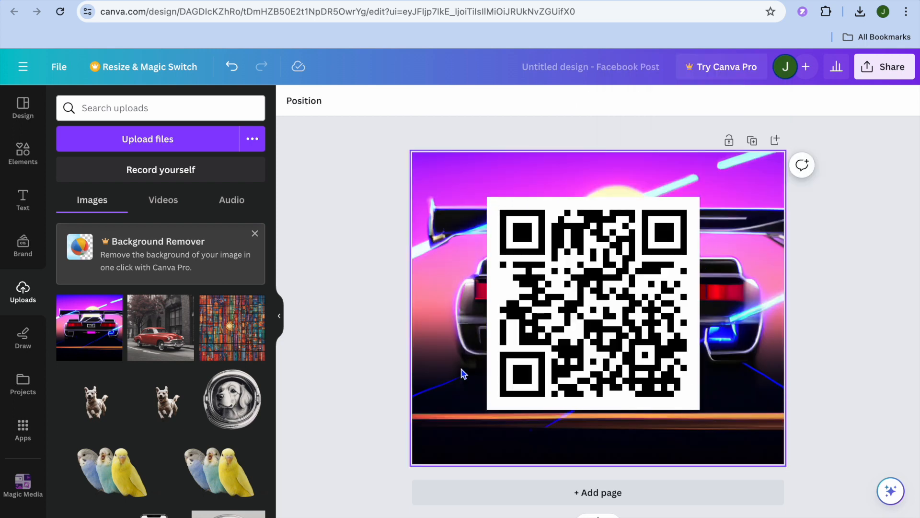
pyautogui.click(525, 300)
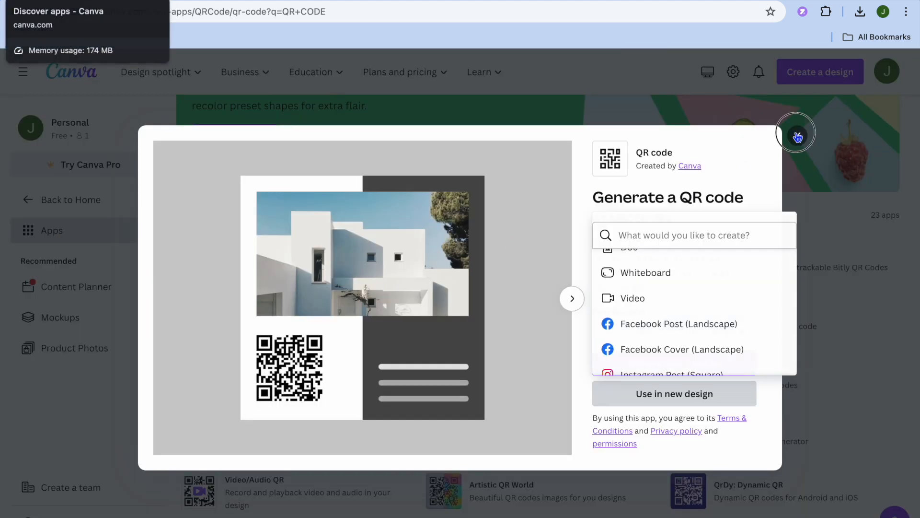
# - Use the QRTIGER QR Code Generator app in a new Facebook Post design
pyautogui.click(797, 132)
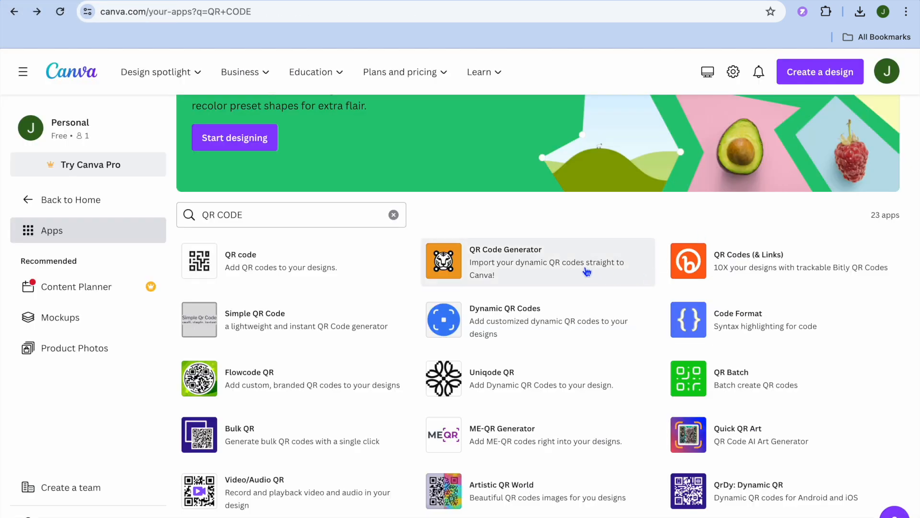
pyautogui.scroll(-3)
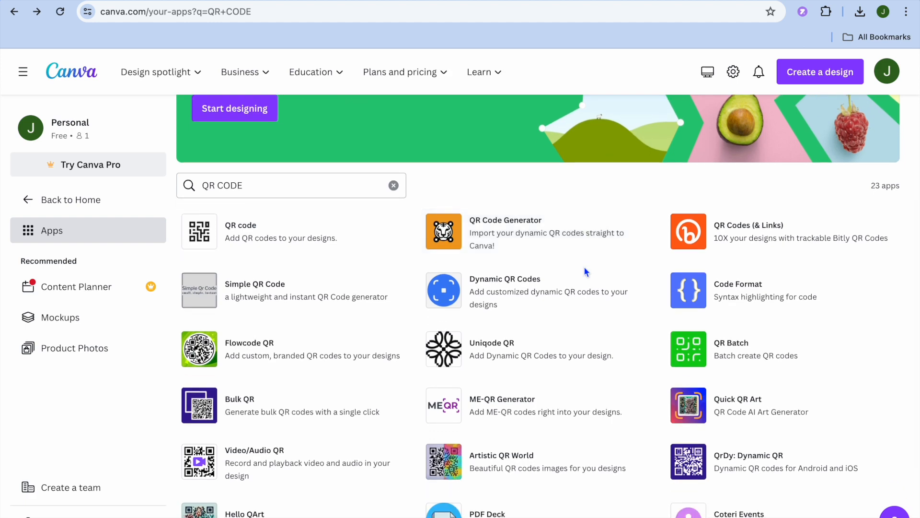
pyautogui.click(505, 232)
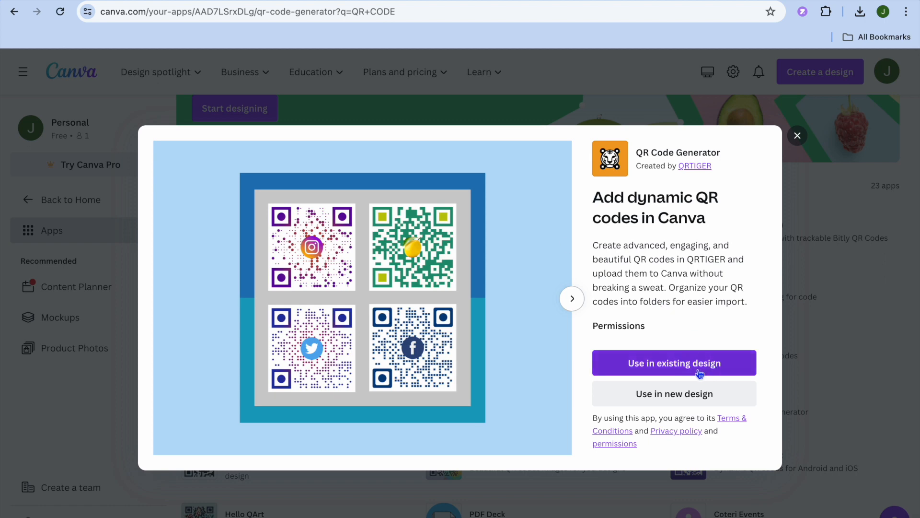
pyautogui.moveTo(674, 394)
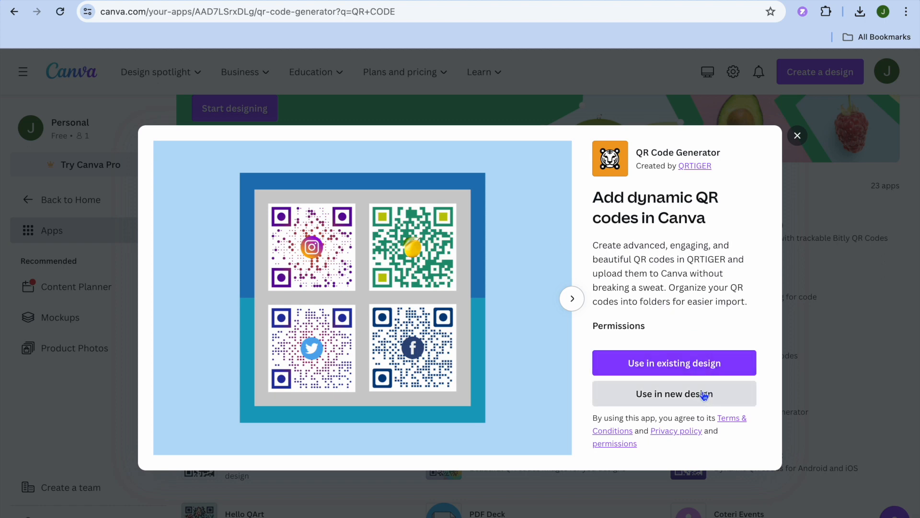
pyautogui.moveTo(674, 363)
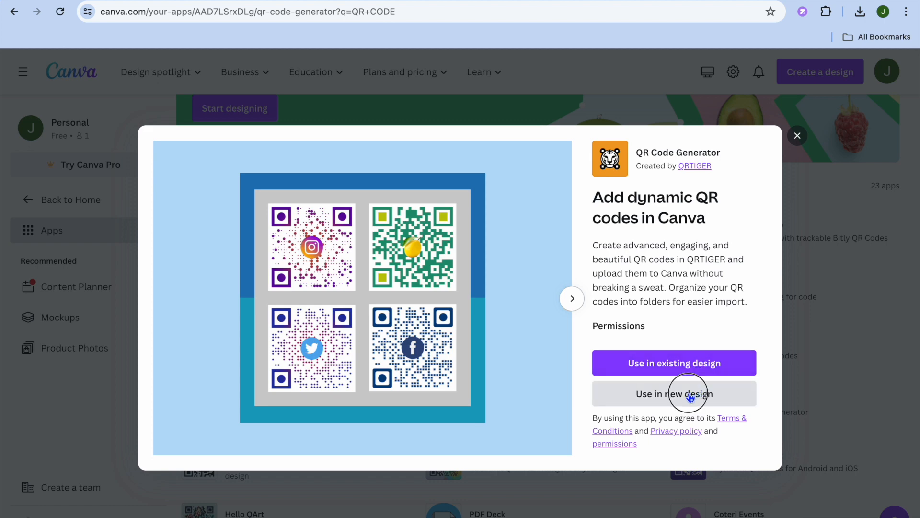
pyautogui.click(674, 393)
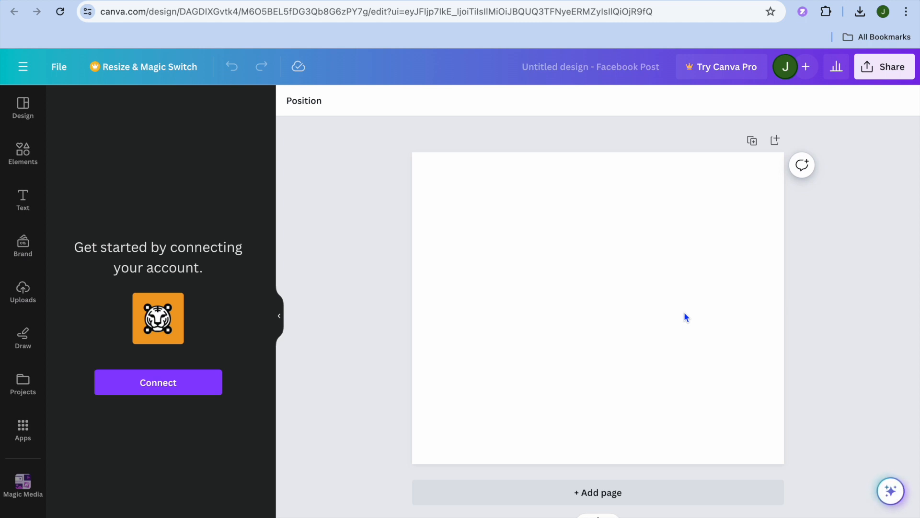
pyautogui.moveTo(303, 314)
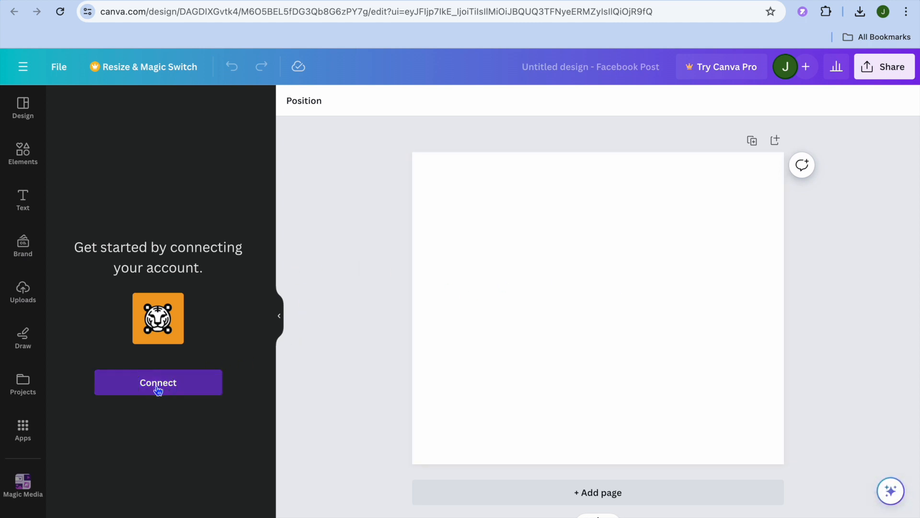
# - Start connecting a QR TIGER account and view its login page
pyautogui.click(158, 382)
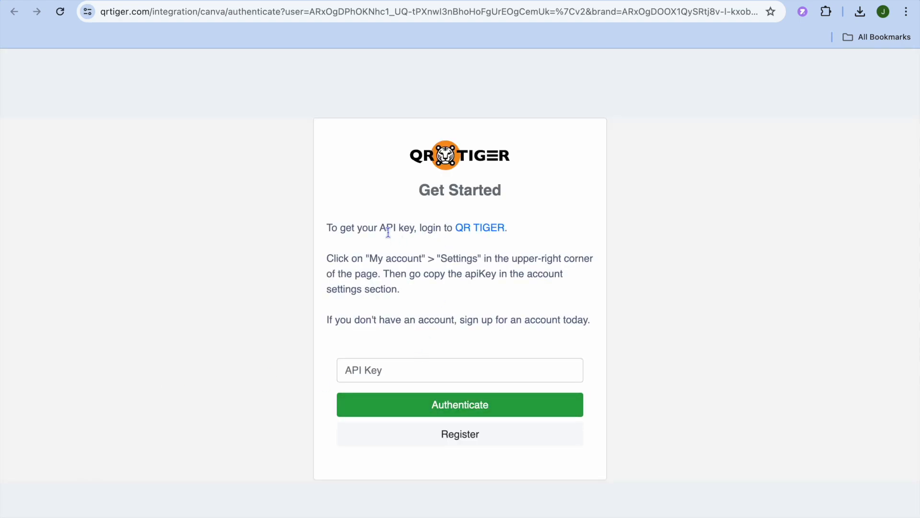
pyautogui.moveTo(480, 228)
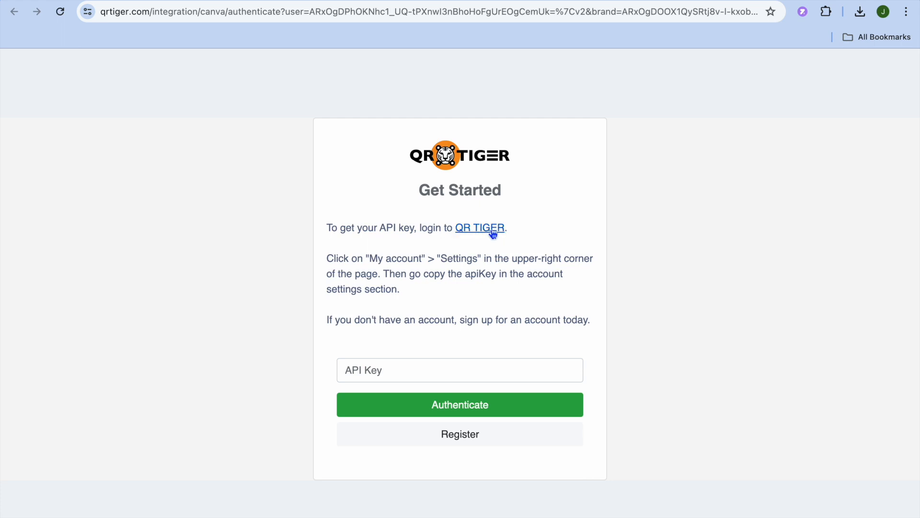
pyautogui.click(479, 228)
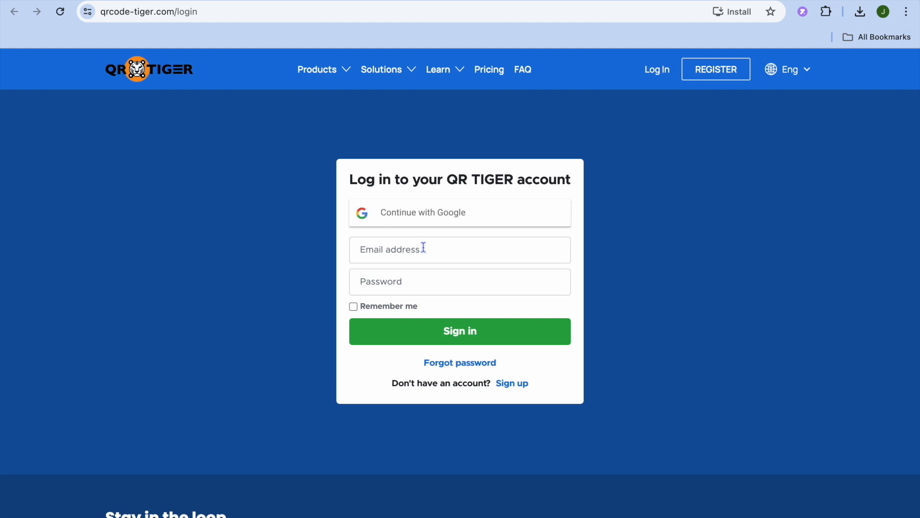
pyautogui.moveTo(420, 276)
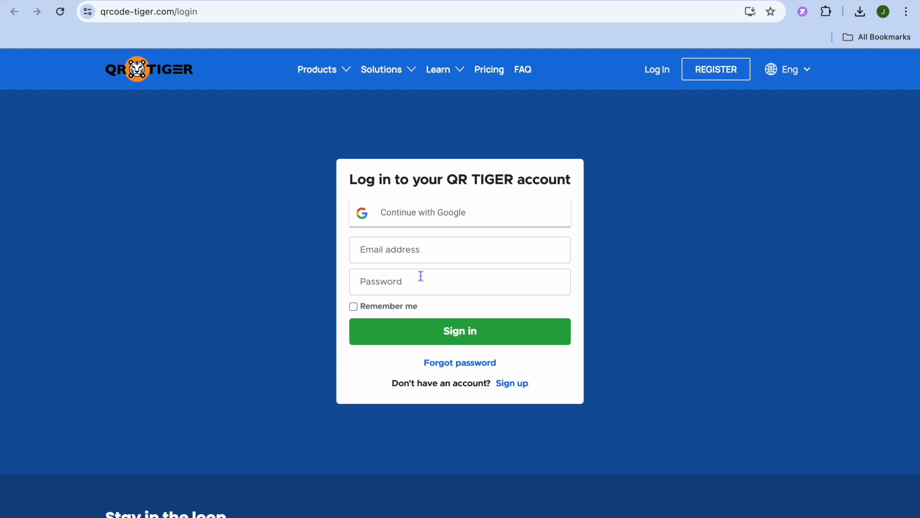
pyautogui.moveTo(437, 216)
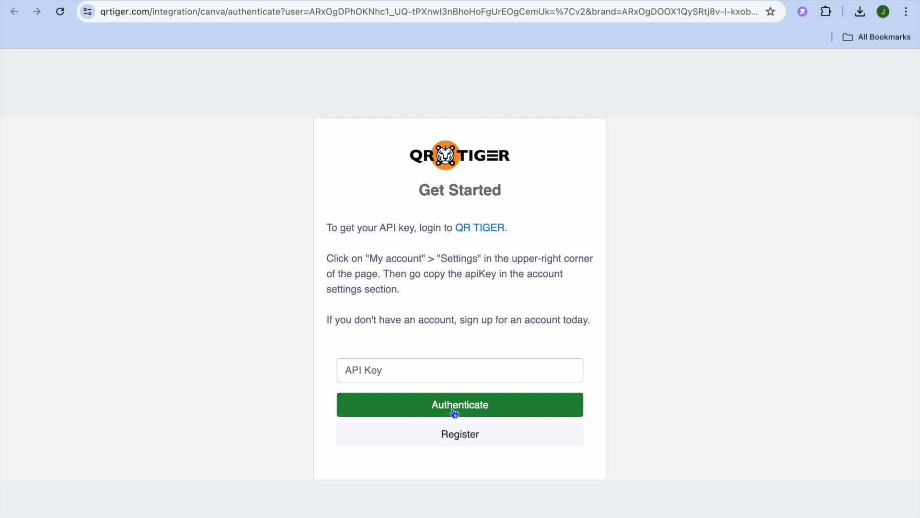
pyautogui.moveTo(312, 192)
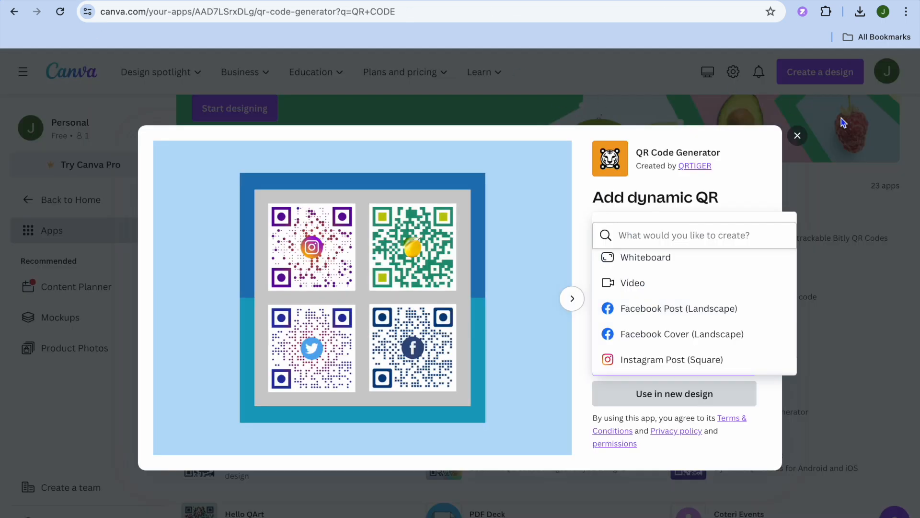
# - Use the Bitly QR Codes (& Links) app in a new Facebook Post design
pyautogui.click(797, 135)
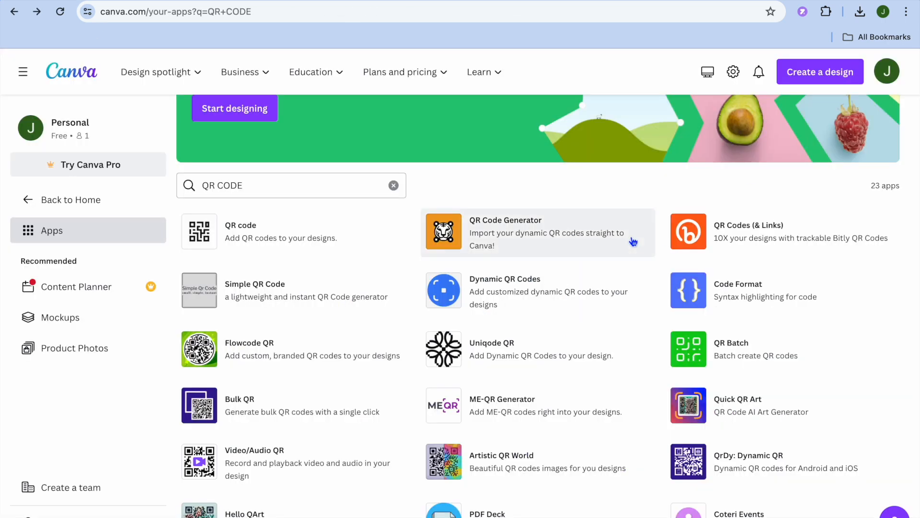
pyautogui.scroll(-3)
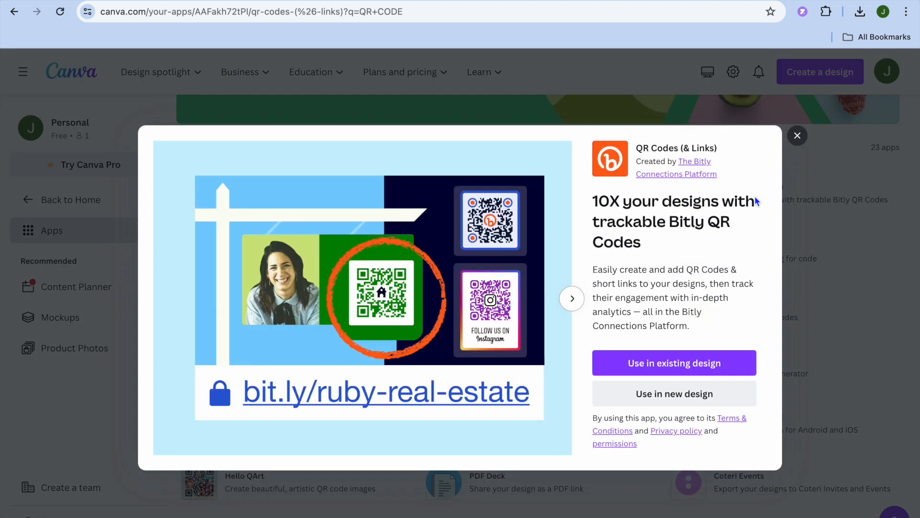
pyautogui.click(674, 393)
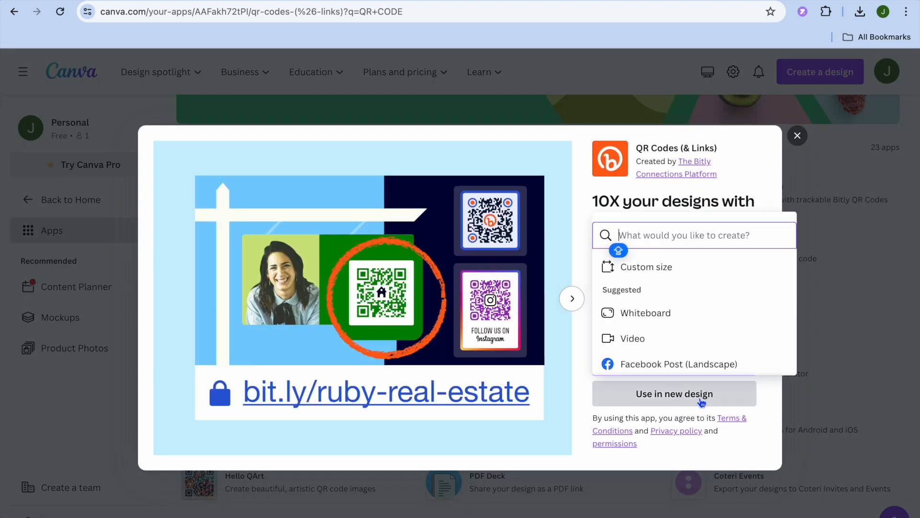
pyautogui.click(674, 393)
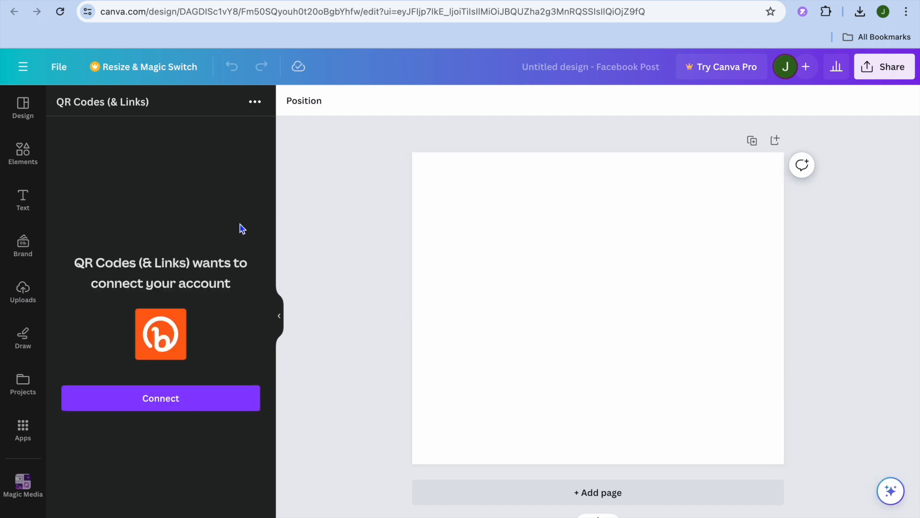
pyautogui.moveTo(211, 299)
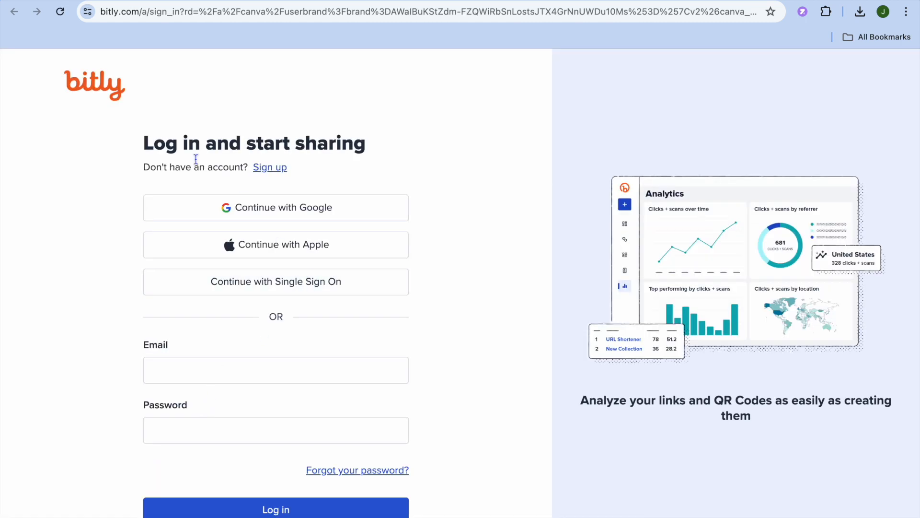
pyautogui.moveTo(87, 107)
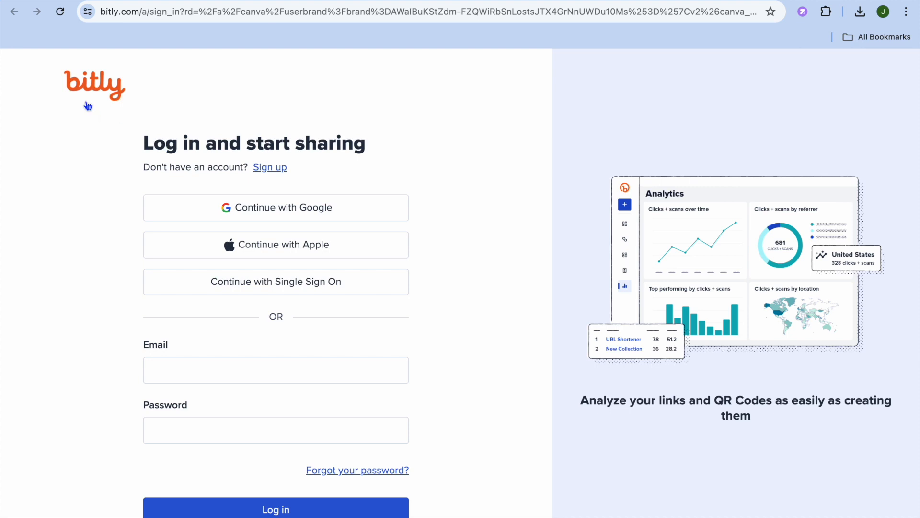
pyautogui.moveTo(303, 199)
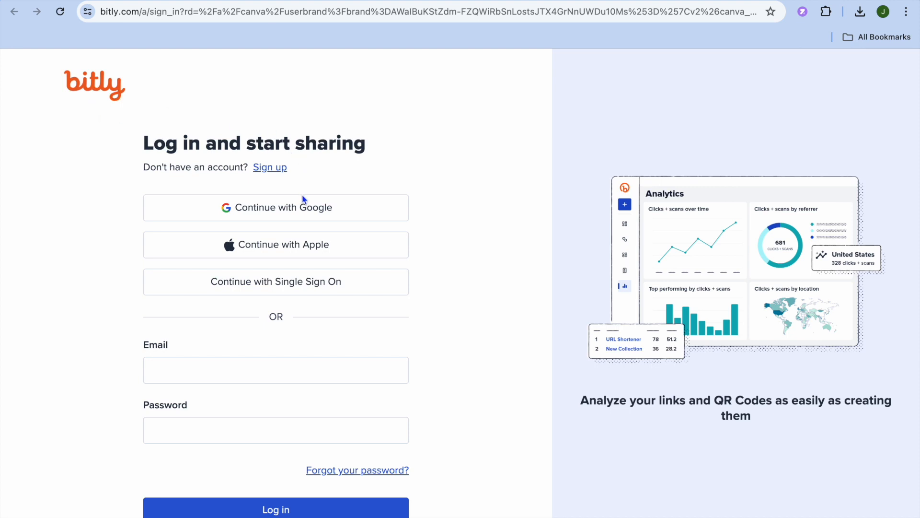
pyautogui.moveTo(315, 246)
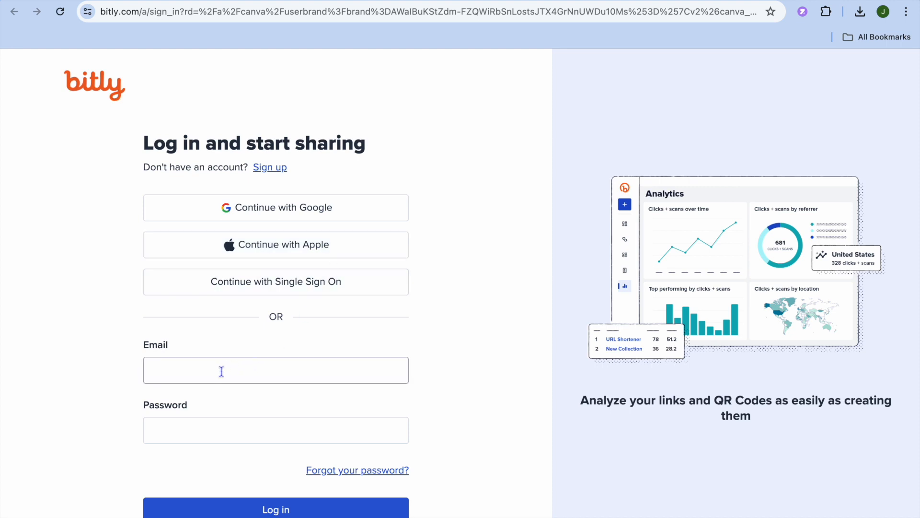
# - Begin entering an email on the Bitly login page
pyautogui.click(275, 430)
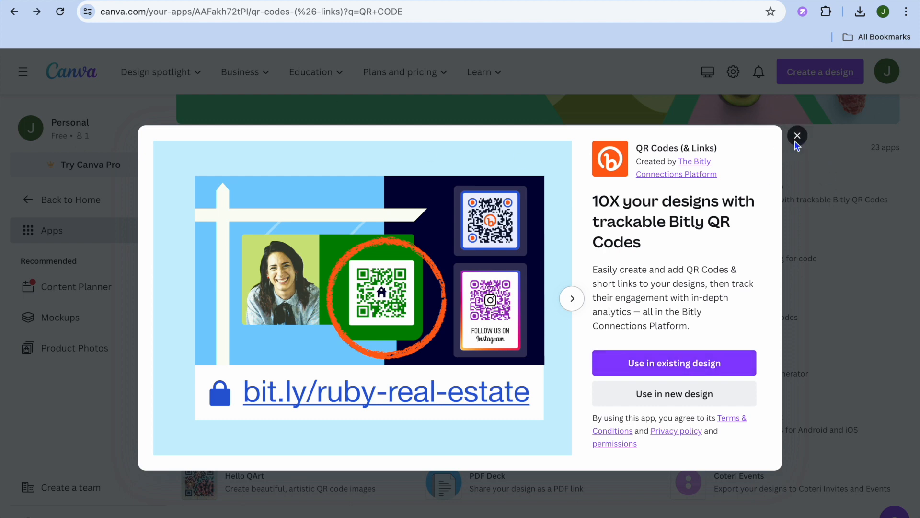
# - Check the Simple QR Code app, find it temporarily unavailable, and close its details
pyautogui.click(796, 136)
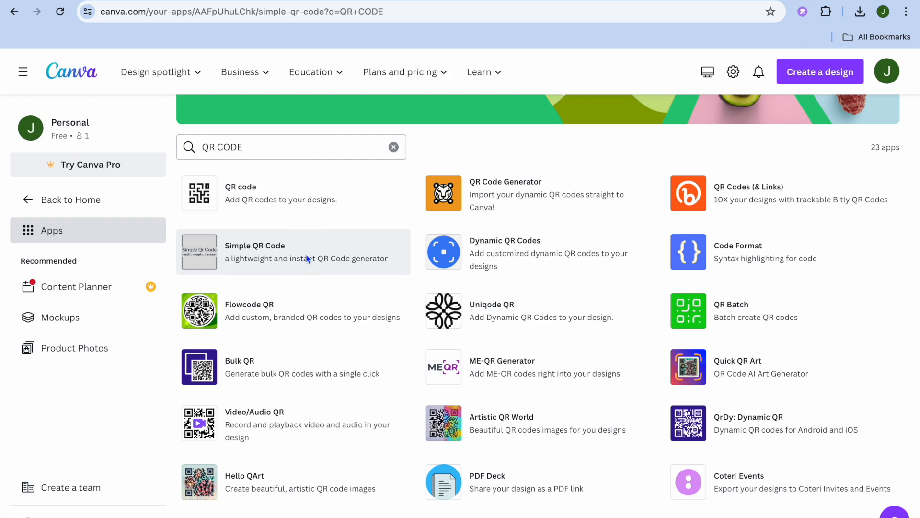
pyautogui.click(255, 245)
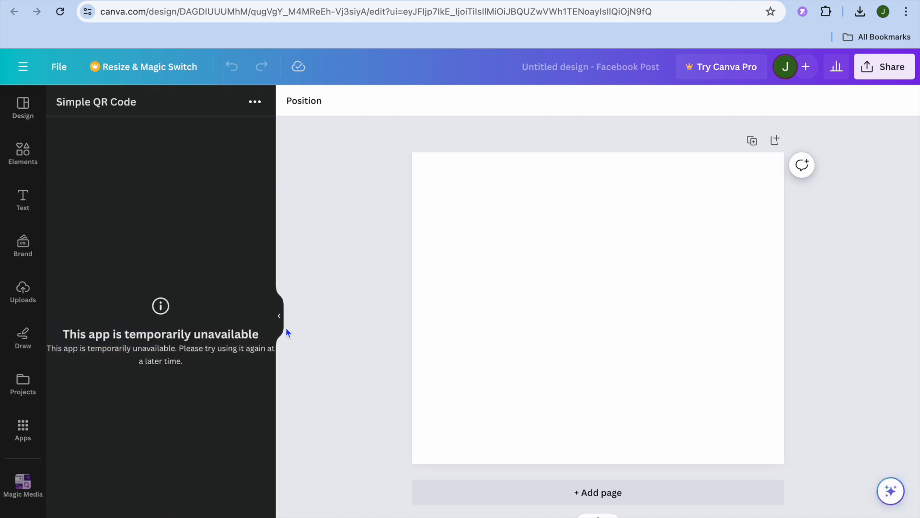
pyautogui.moveTo(175, 319)
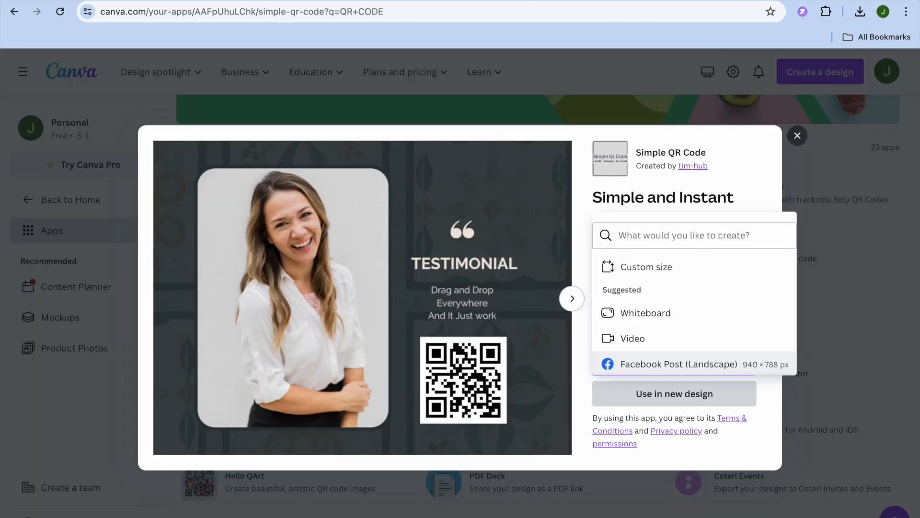
pyautogui.click(797, 135)
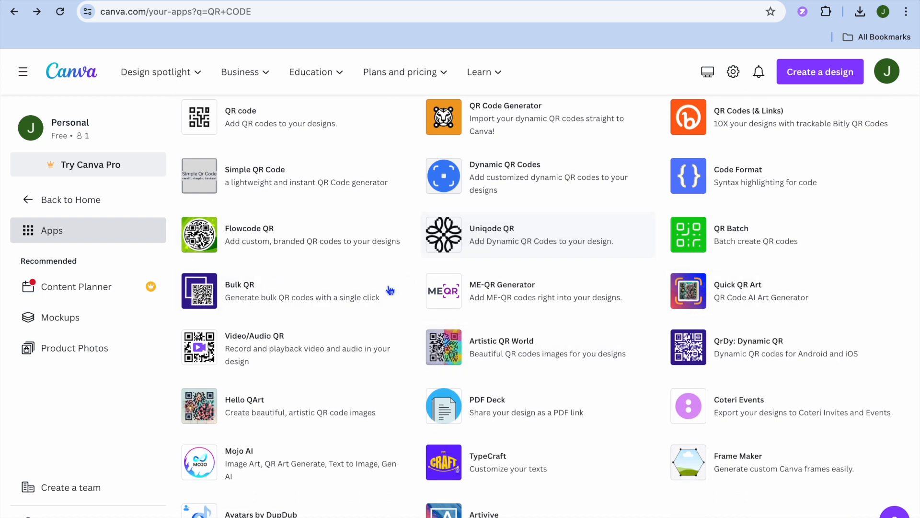
pyautogui.moveTo(364, 348)
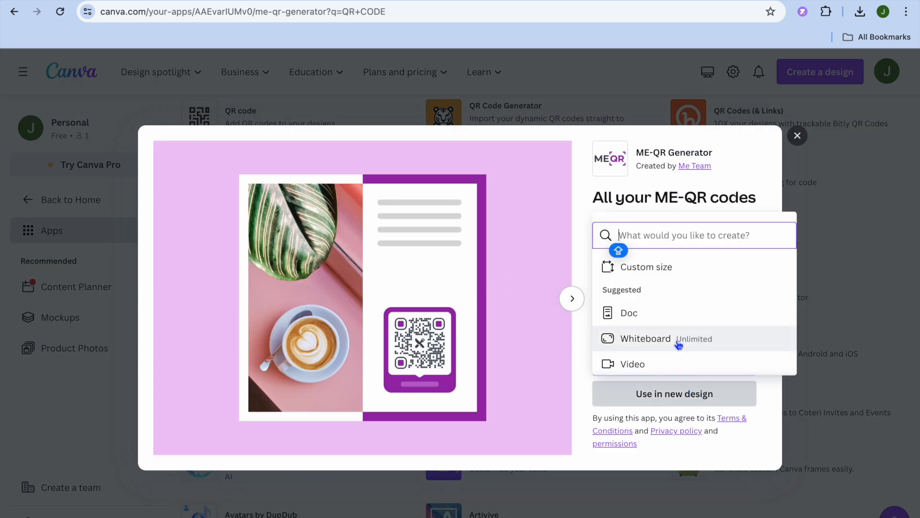
# - Start a Facebook Post (Landscape) design with ME-QR Generator and begin connecting an ME-QR account
pyautogui.click(645, 338)
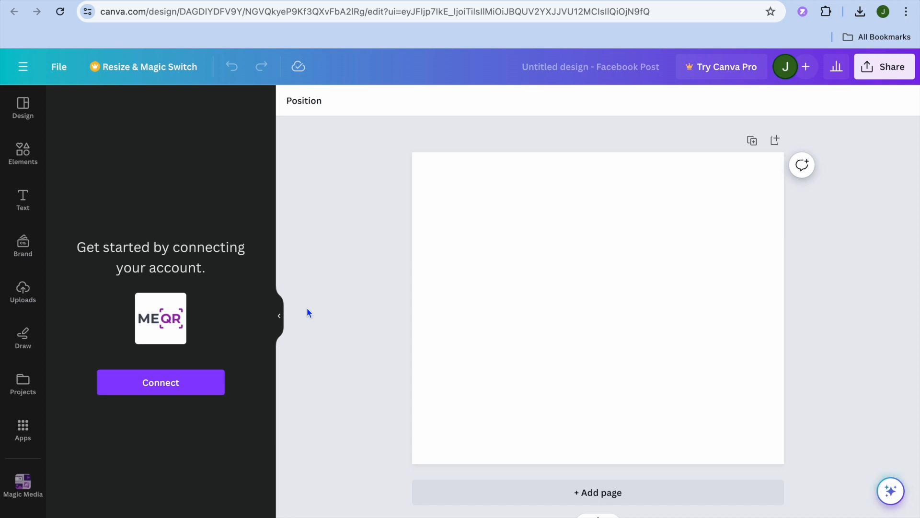
pyautogui.click(160, 383)
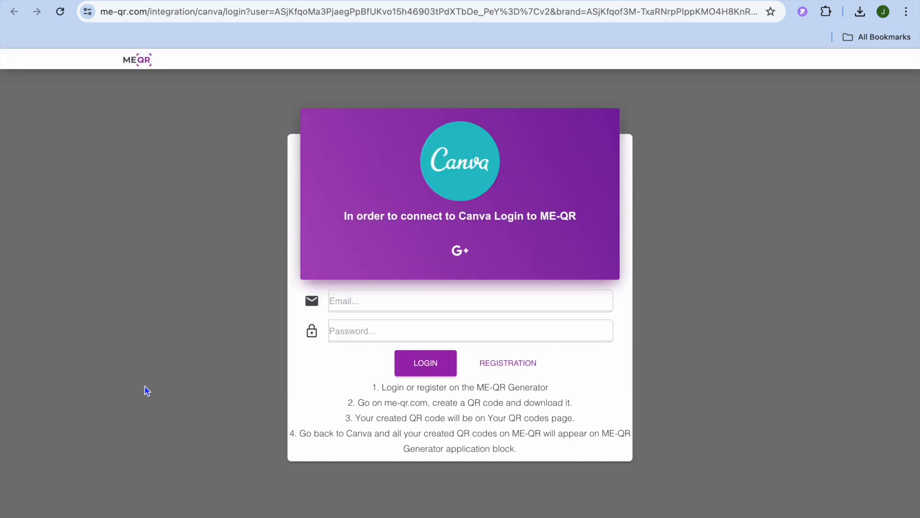
pyautogui.moveTo(364, 295)
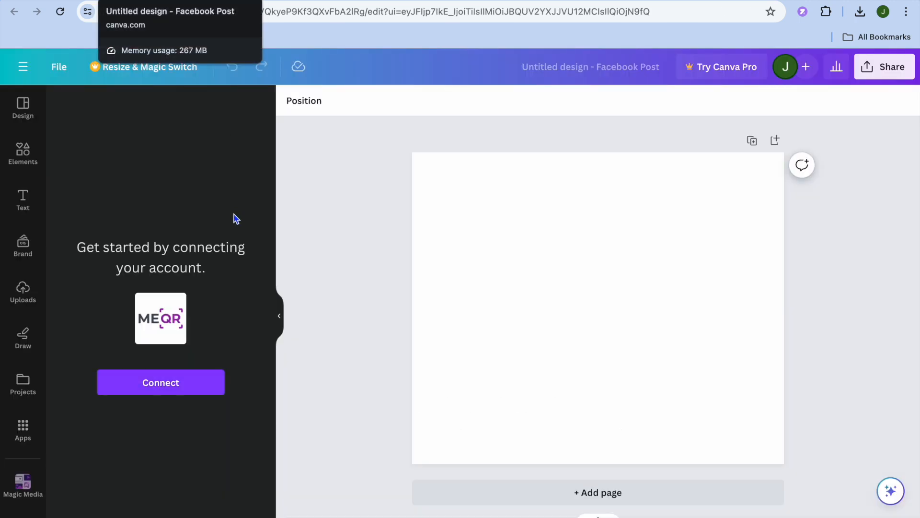
pyautogui.moveTo(210, 343)
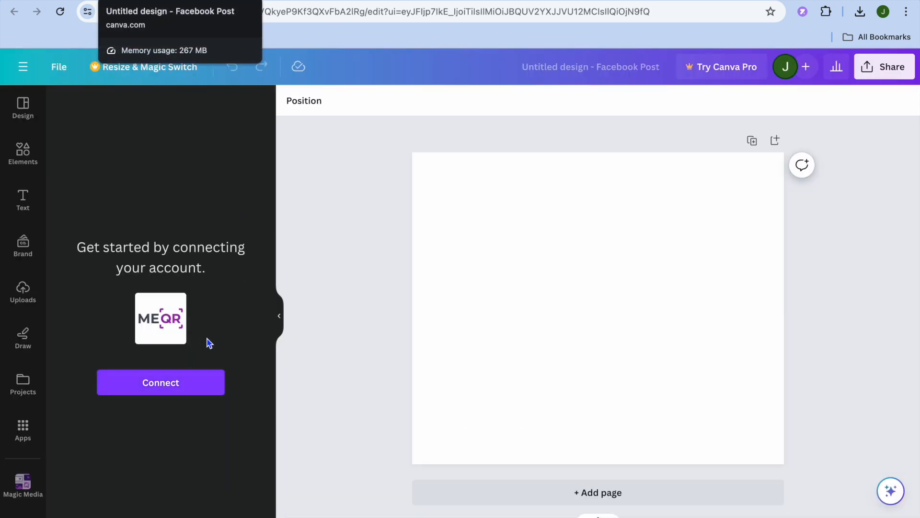
# - Close the ME-QR Generator details and browse back down the QR code app list
pyautogui.click(160, 382)
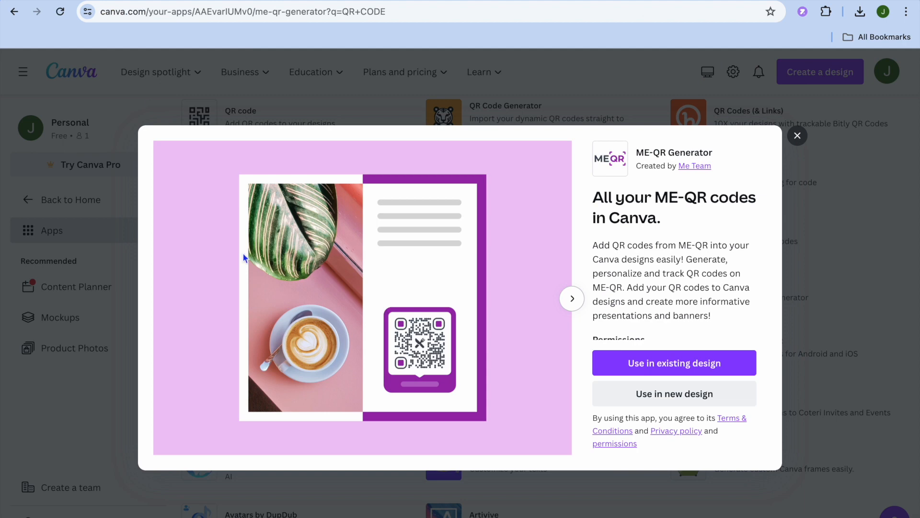
pyautogui.click(797, 135)
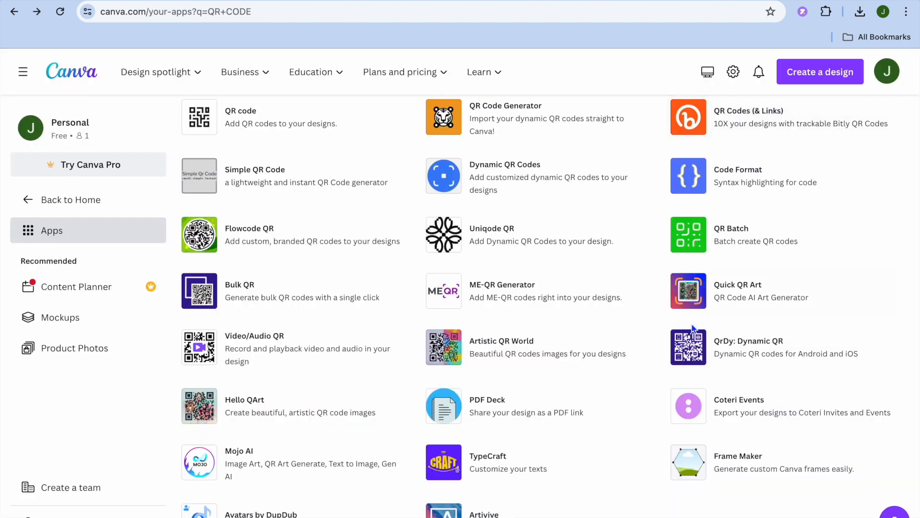
pyautogui.scroll(-3)
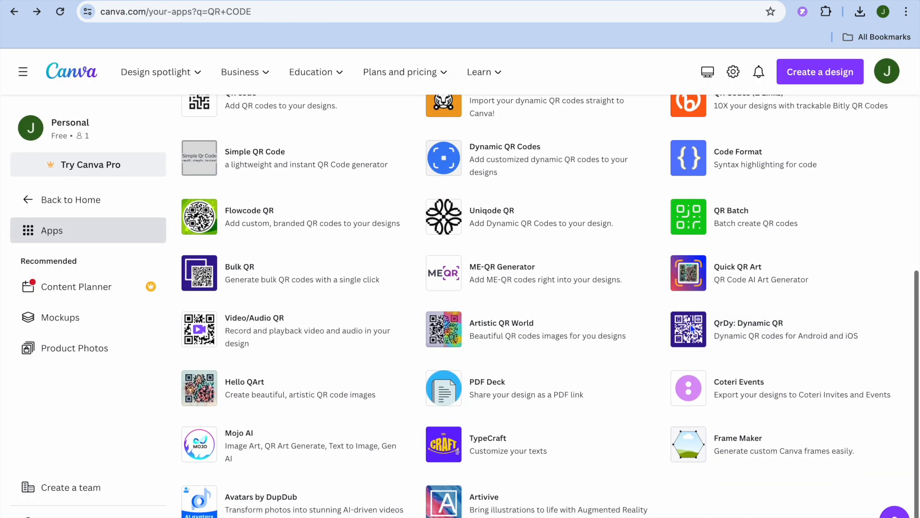